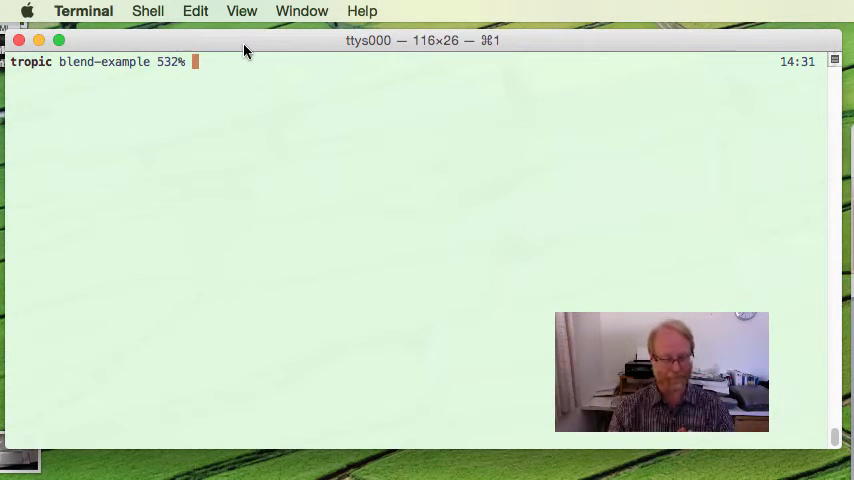
Create and open a new empty blend1.php file in vi.
type("vi")
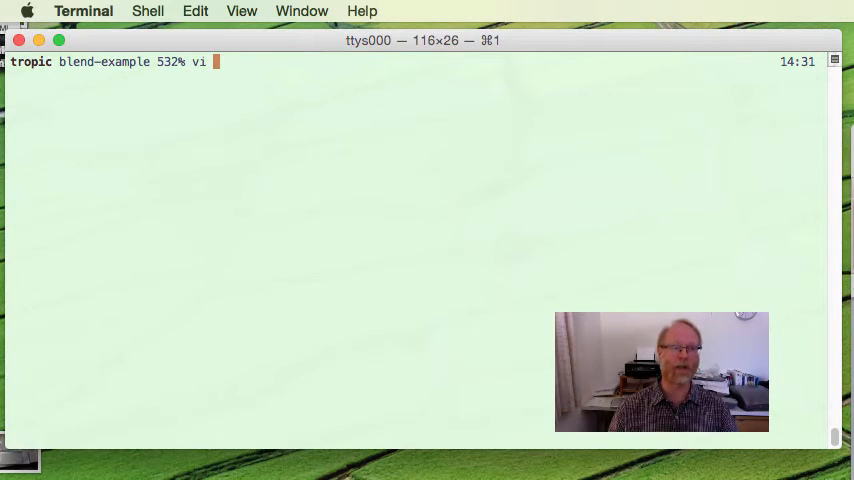
type("blend")
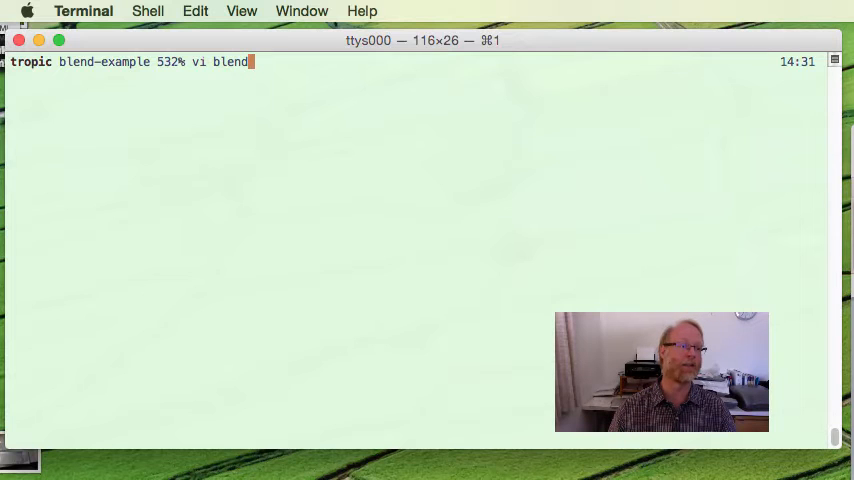
type("1.php")
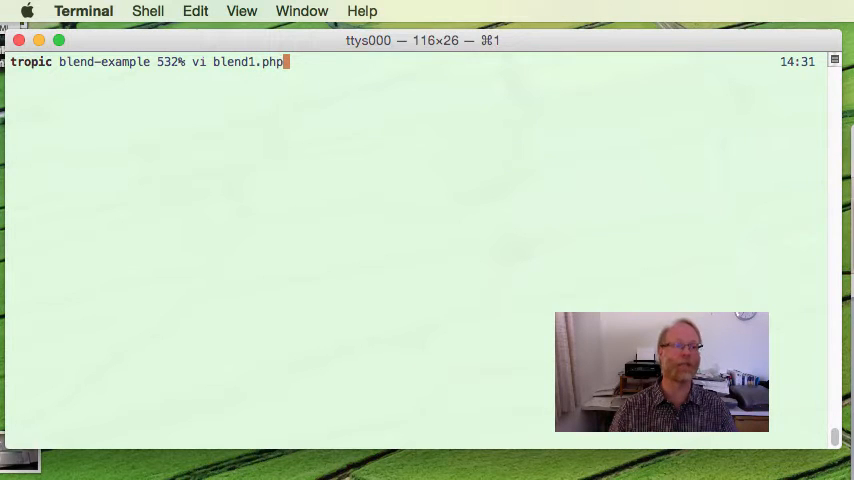
key("Return")
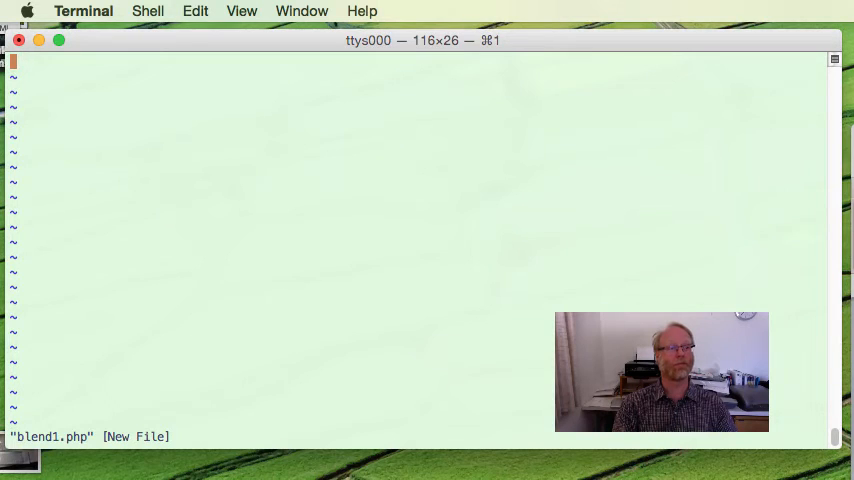
Write tests blend("smoke","fog") giving "smog" and blend("motor", "hotel") giving "motel".
type("bl")
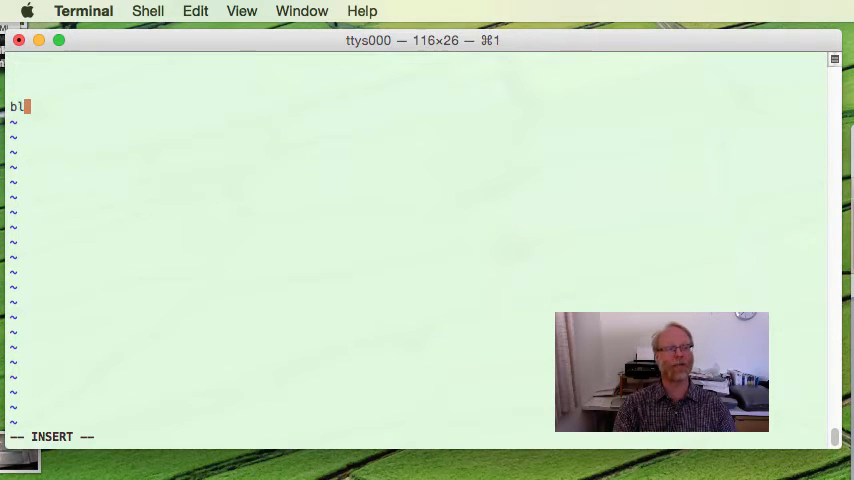
type("end(\"s")
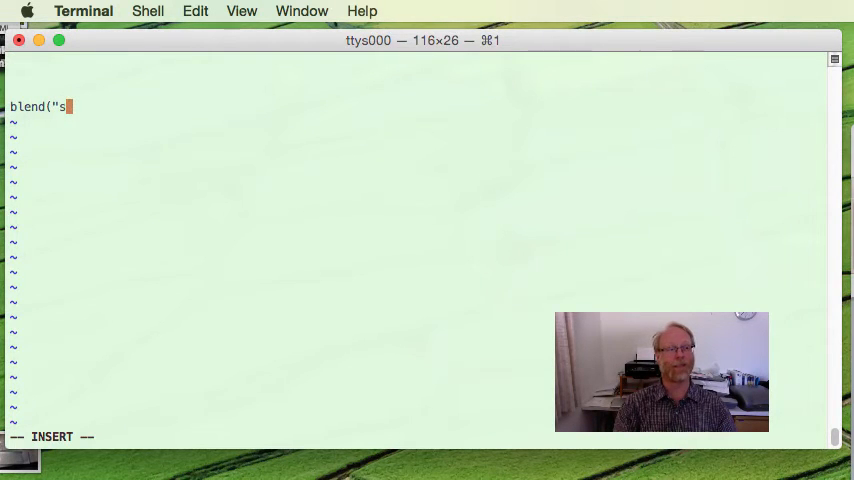
type("moke\"")
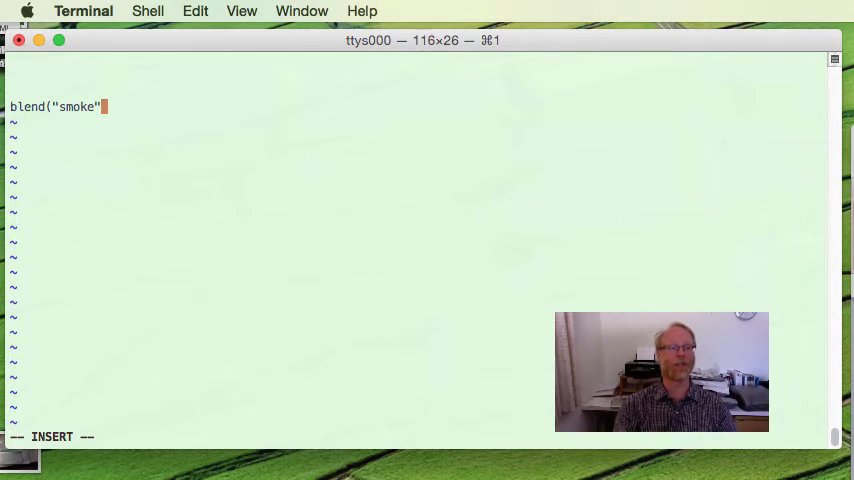
type(",\"fog\")")
type("\"sm")
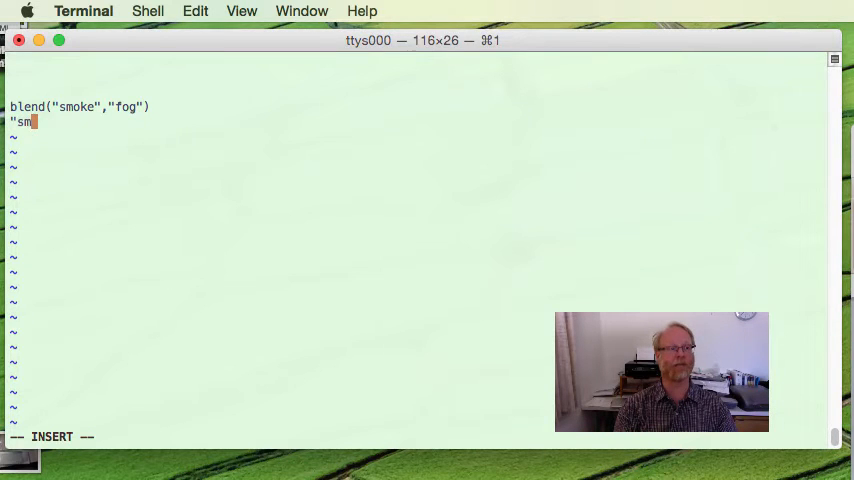
type("og\"")
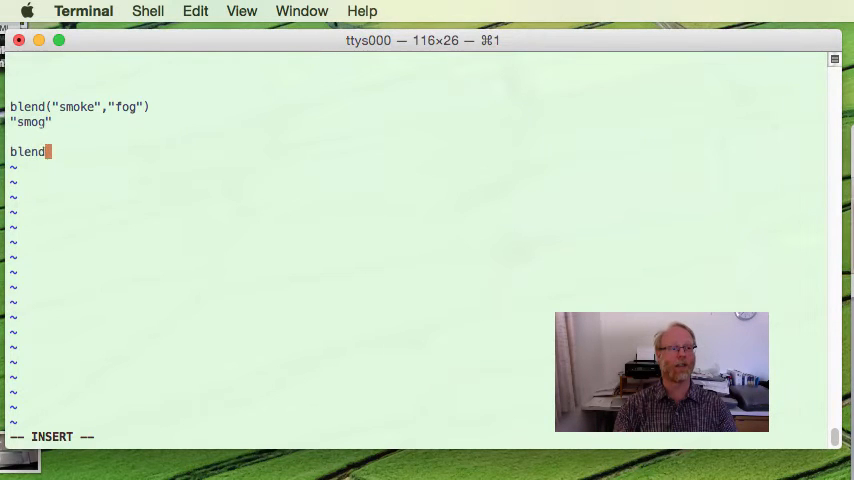
type("(\"")
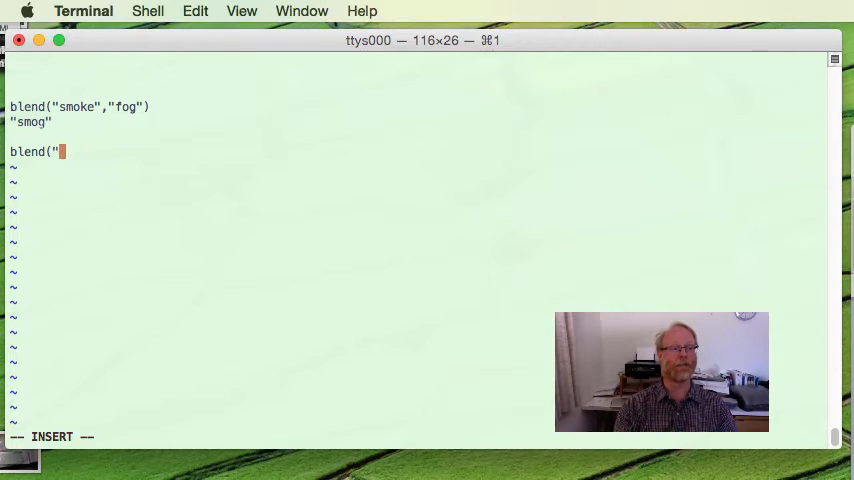
type("motor\", \"hot")
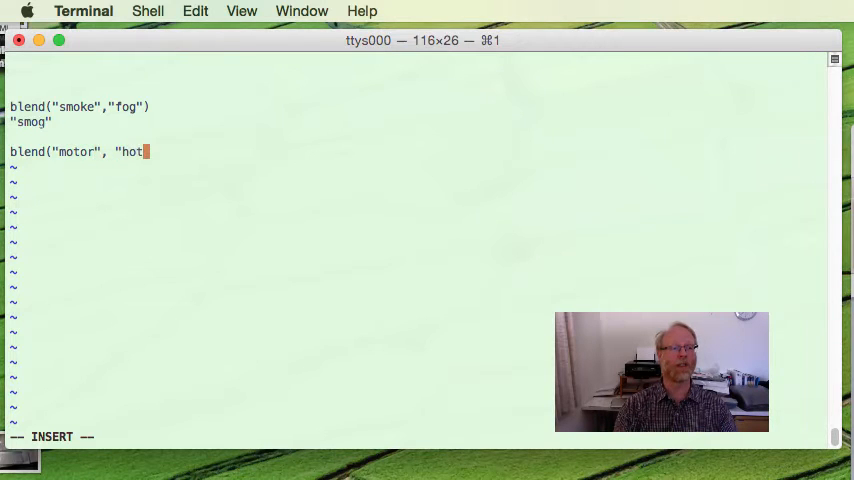
type("el\")")
left_click(419, 166)
type("\"motel")
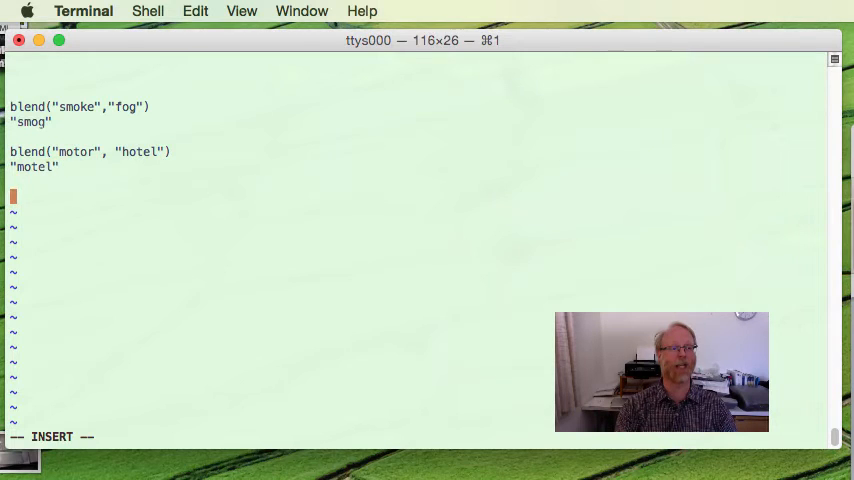
Add a blend("rain", "snow") call and start a new line.
type("blend(")
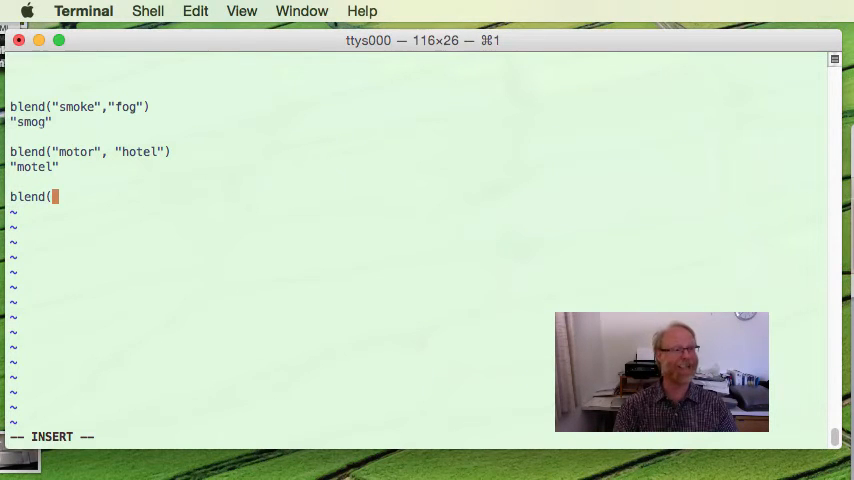
type("\"rai")
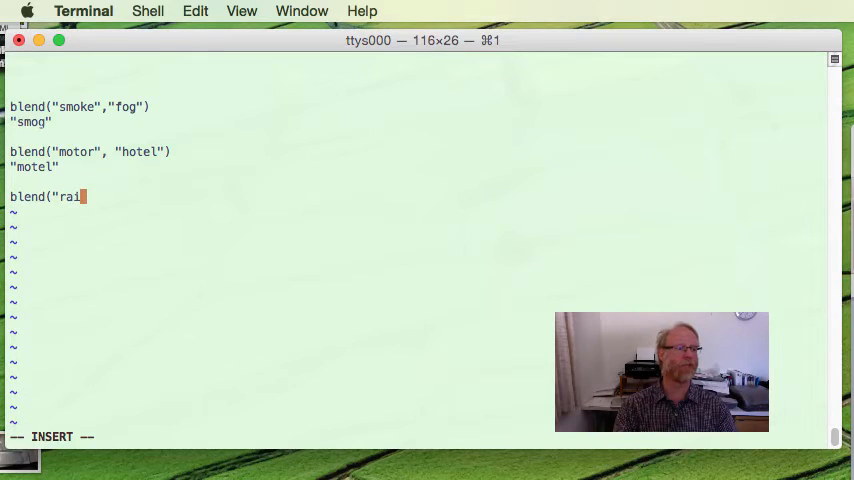
type("n\"")
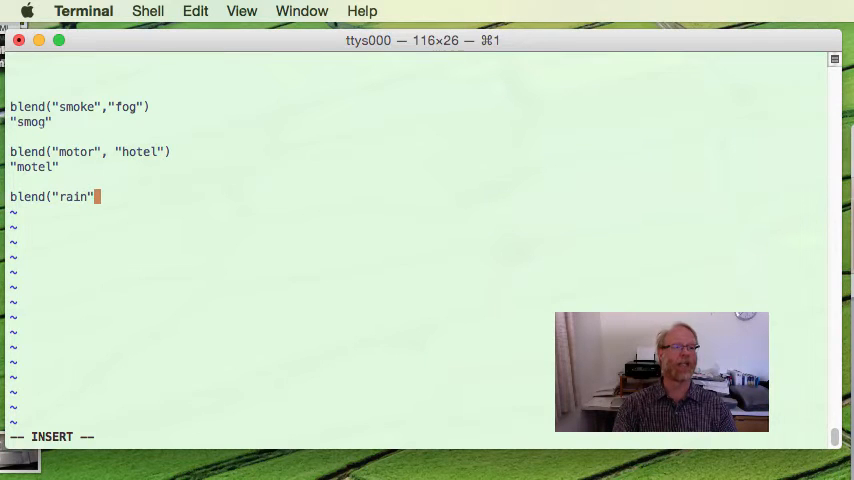
type(",")
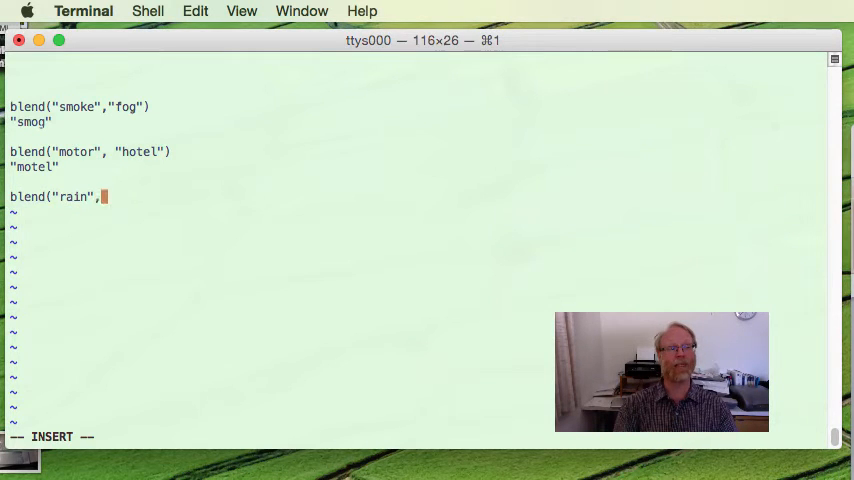
type("\"snow\"")
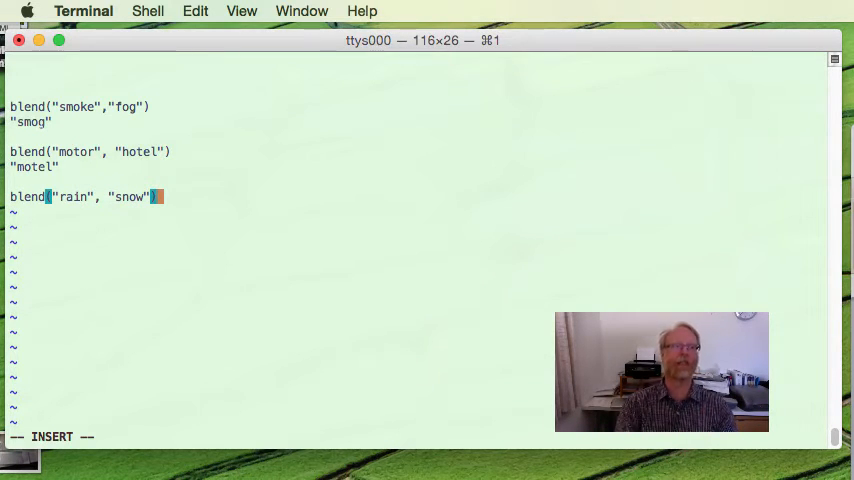
key("Return")
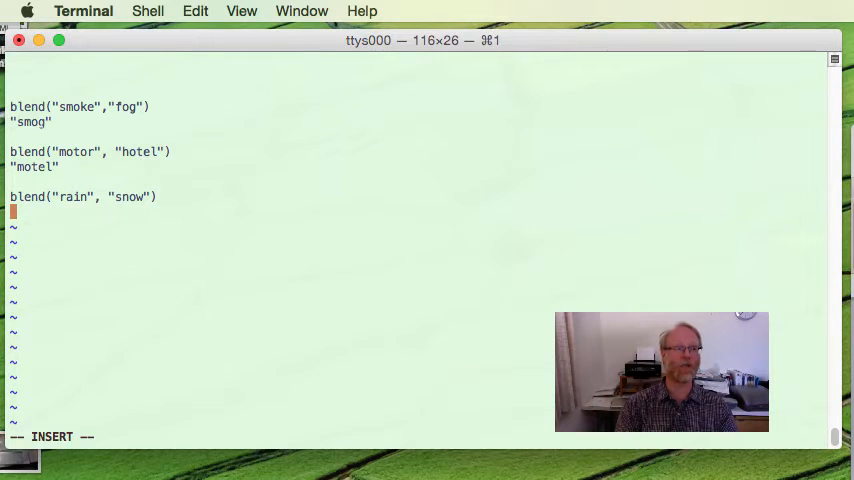
Add result "raow" plus a swapped snow/rain test giving "snin", and save.
type("\"raow\"")
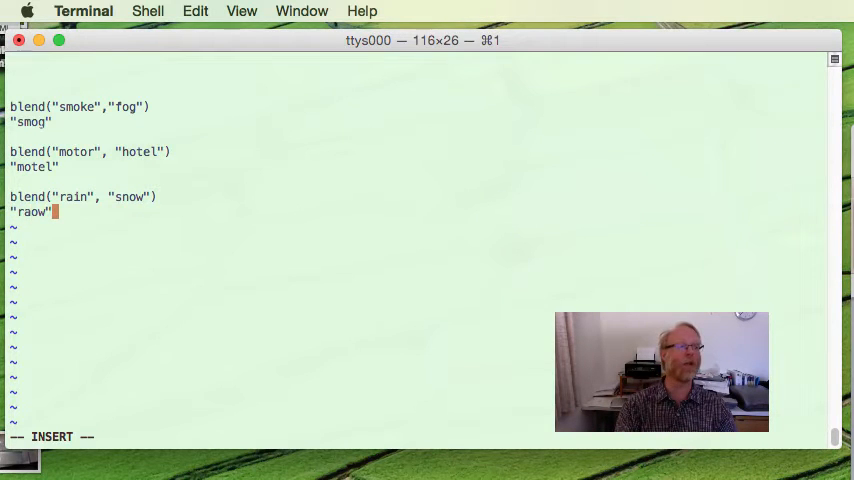
key("Return")
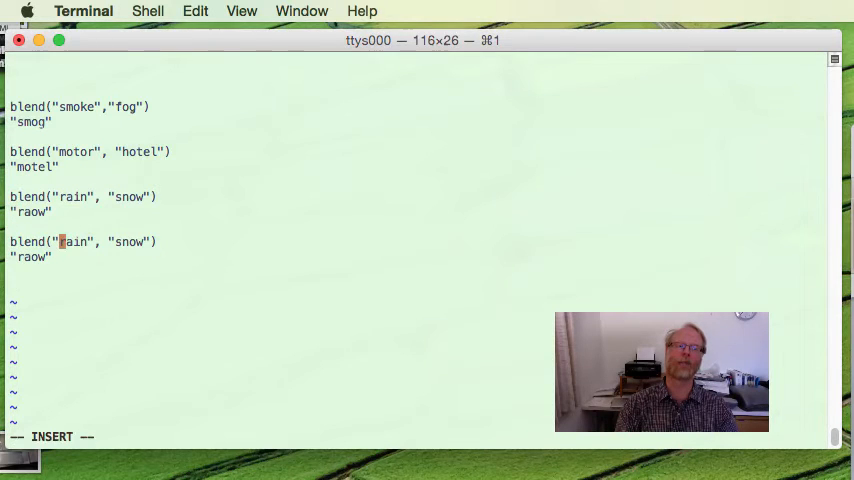
type("snow\",")
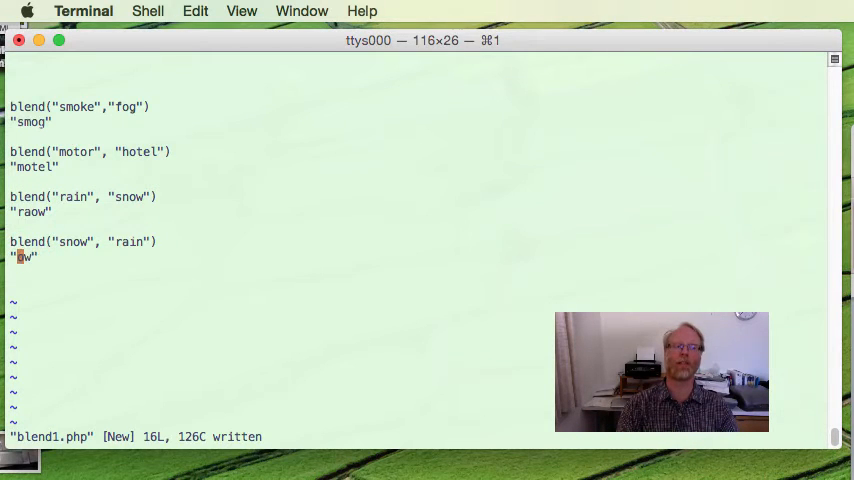
type("snin")
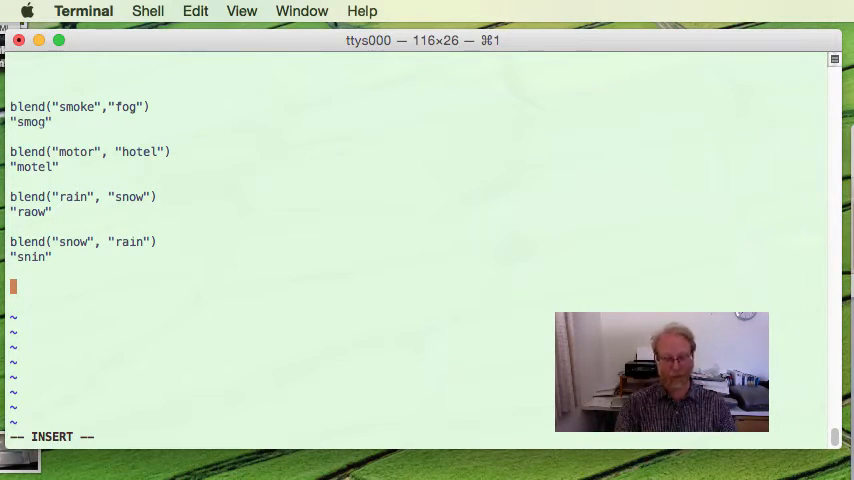
Begin a new blend( "Christiansbur… test call.
type("blend( \"")
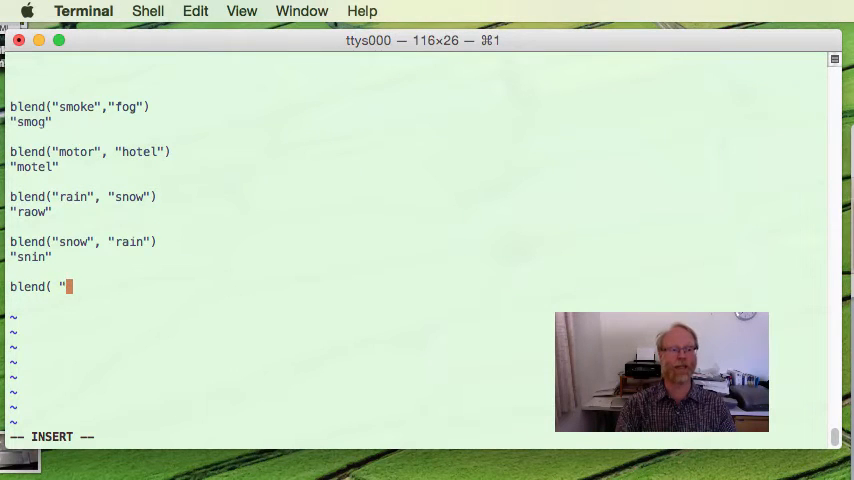
type("Chrit")
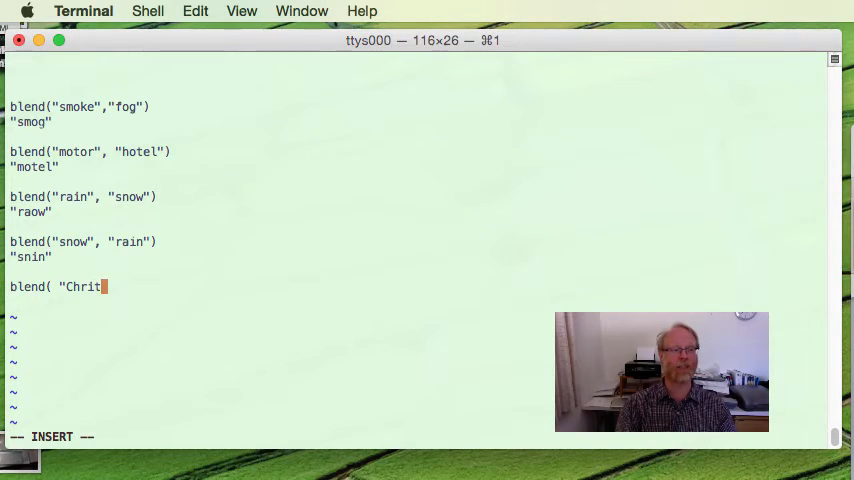
type("iansbur")
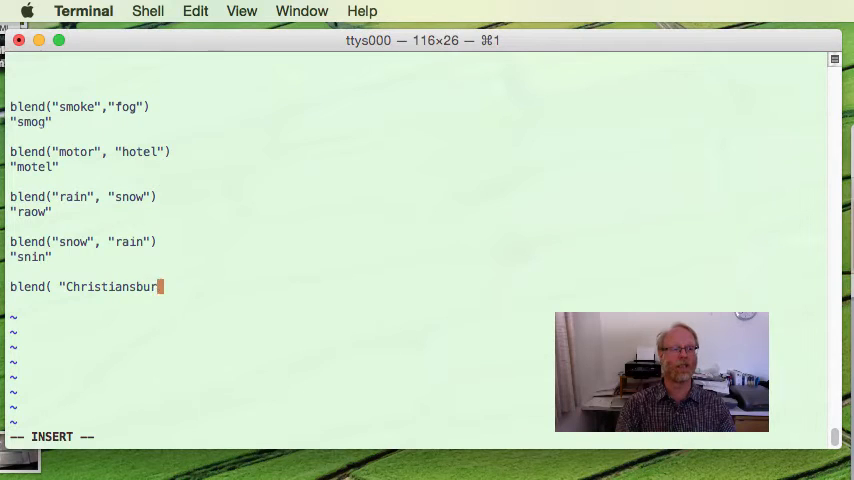
Complete blend("Christiansburg", "Virginia") and write "Christiinia" as its expected result below.
type(", \"Vi")
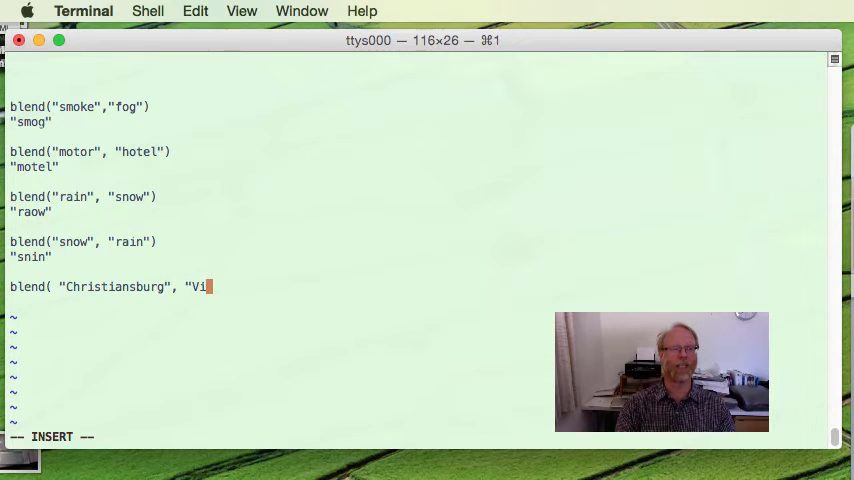
type("rginia\"")
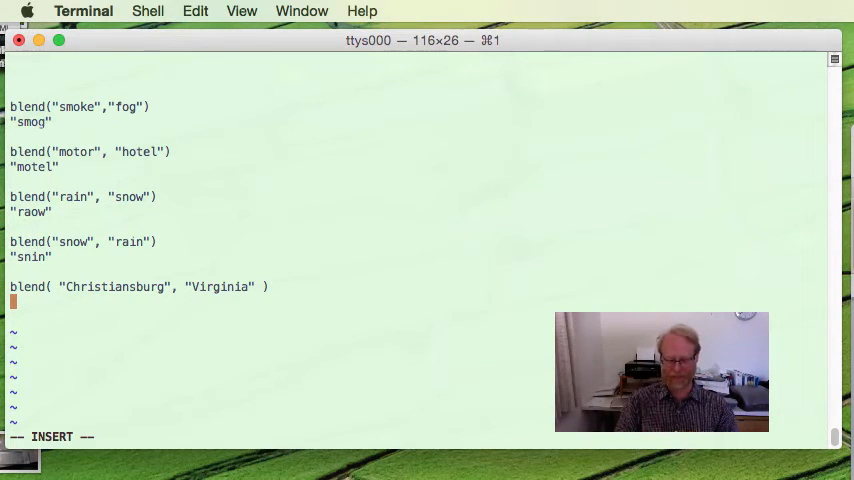
type("i")
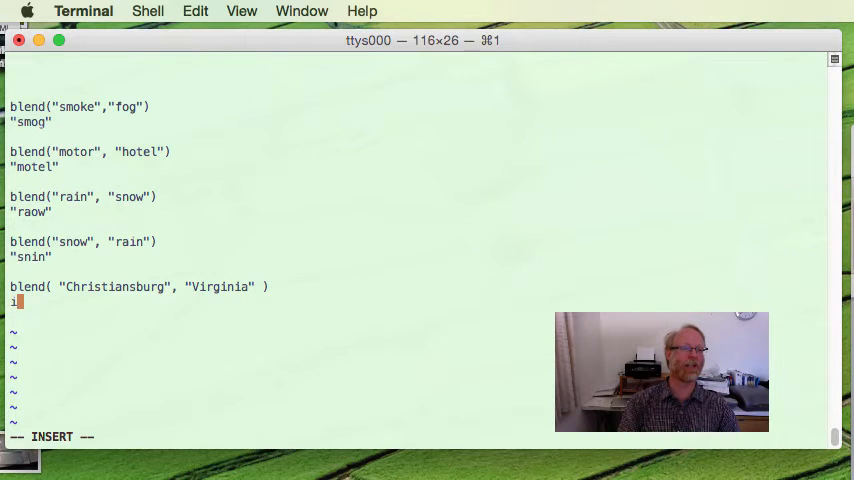
key("Escape")
type("\"Chris")
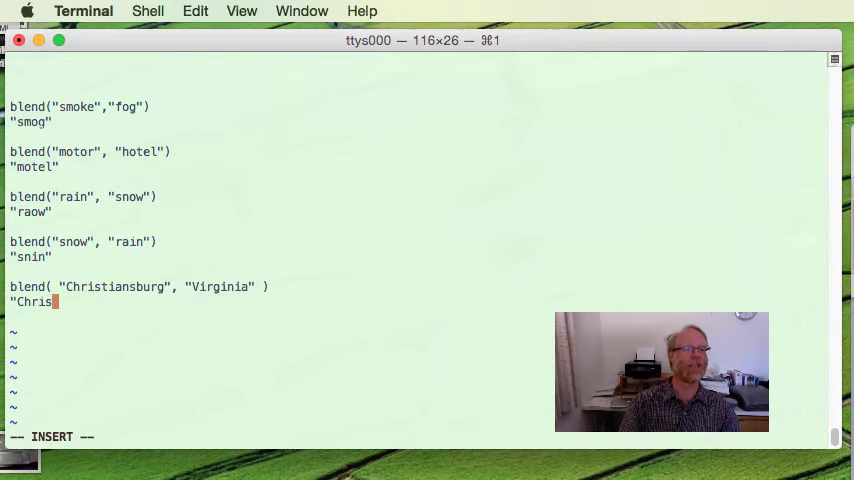
type("ti")
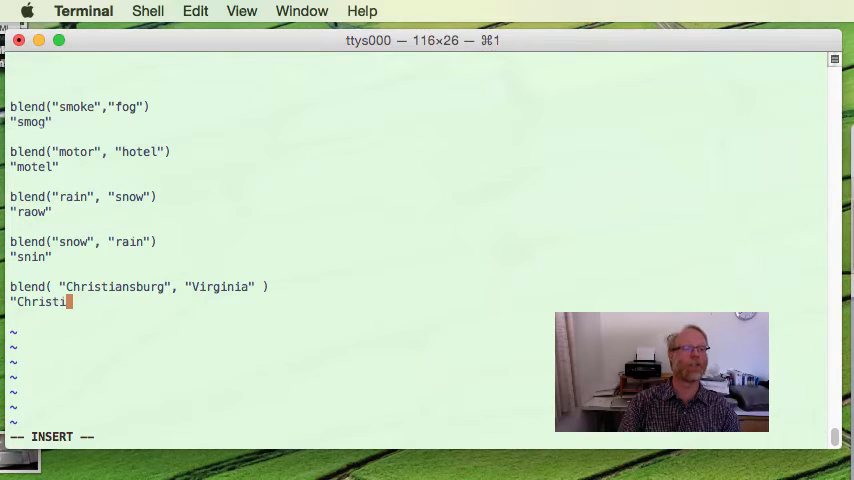
type("inia\"")
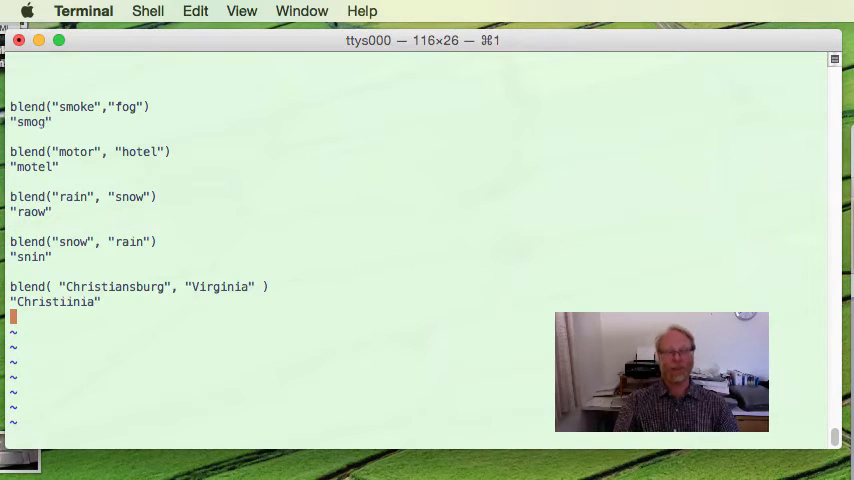
Type the test line blend( "Radford", "Univ." ) below the Christiansburg case.
type("blend( \"Radford\", \"U")
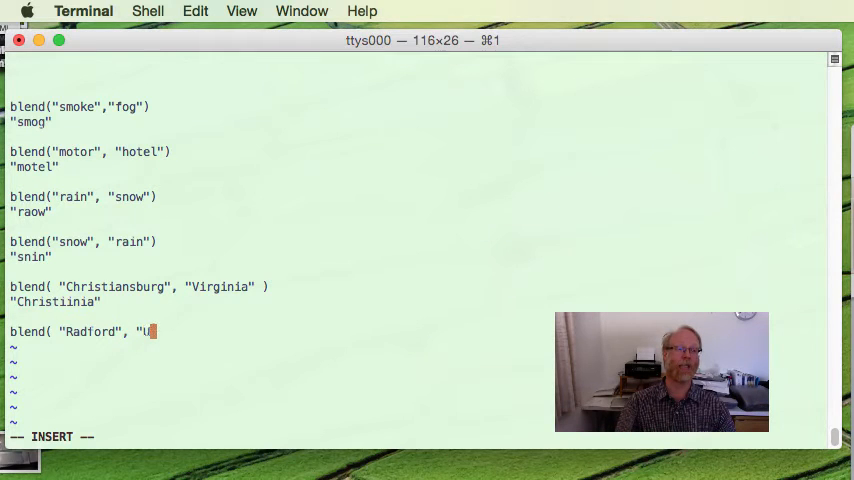
type("niv.\" )")
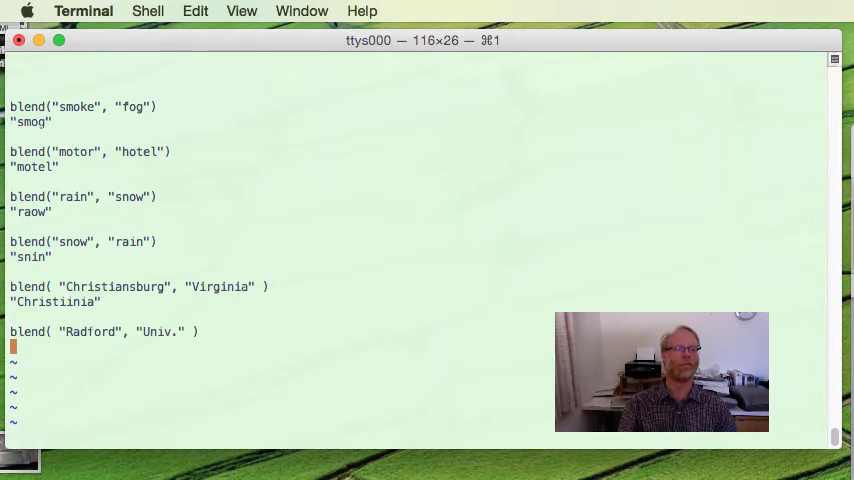
key("i")
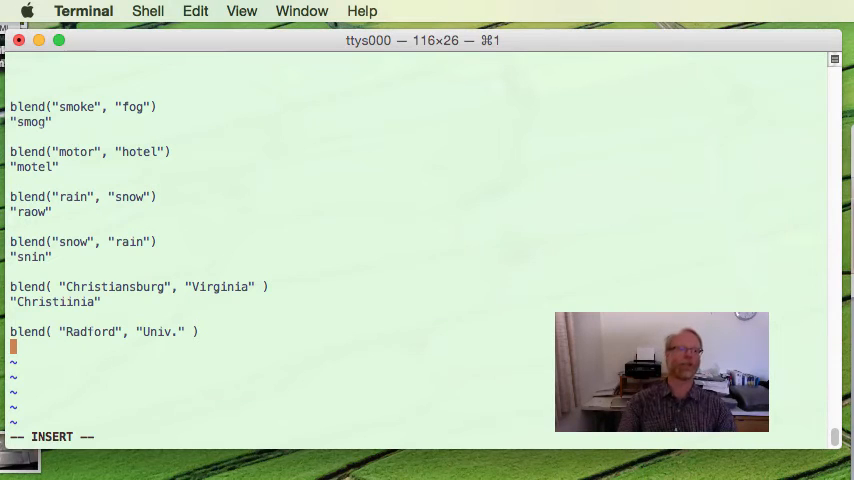
Write "Radiv." under the Radford test and save blend1.php.
type("\"R")
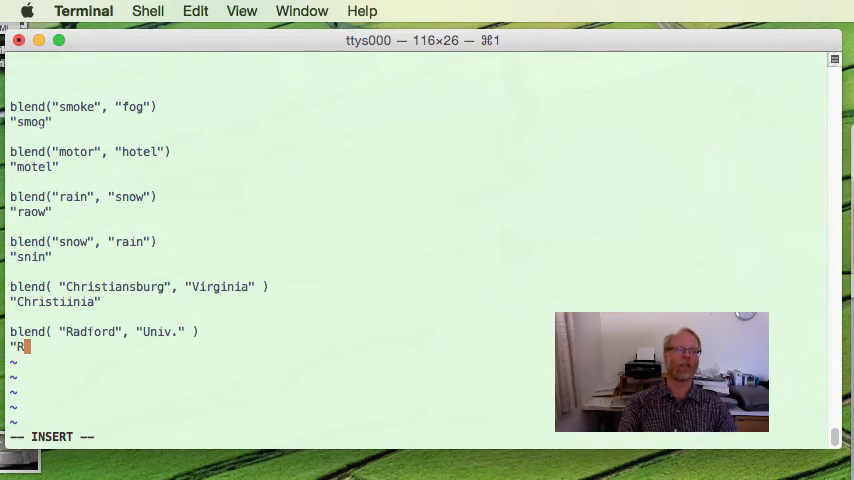
type("adiv.")
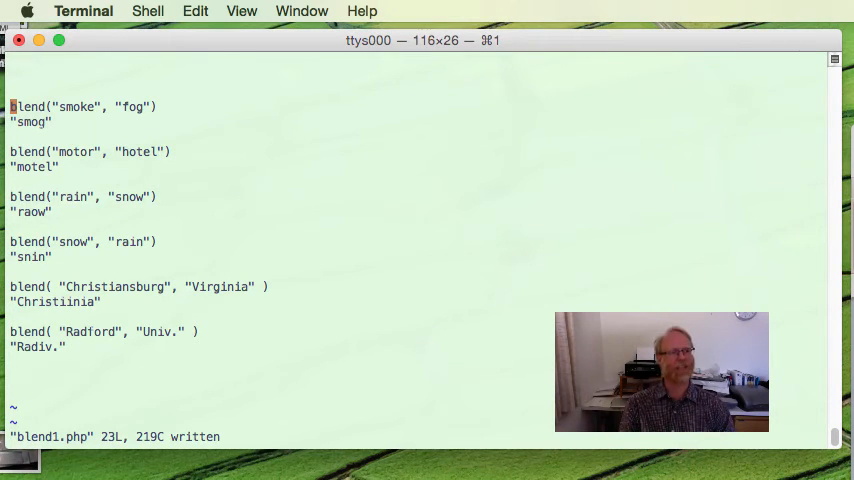
Prefix test lines with echo and semicolons, labelling the first "actual: ".
type("echo")
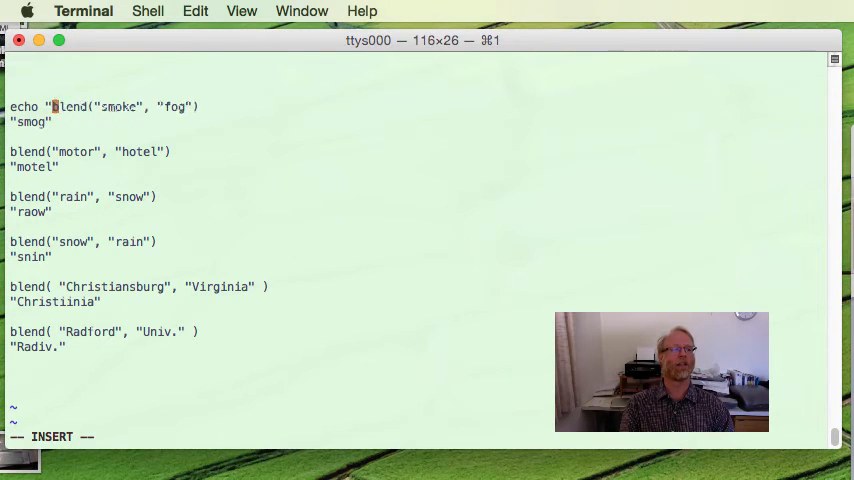
type("actual: \",")
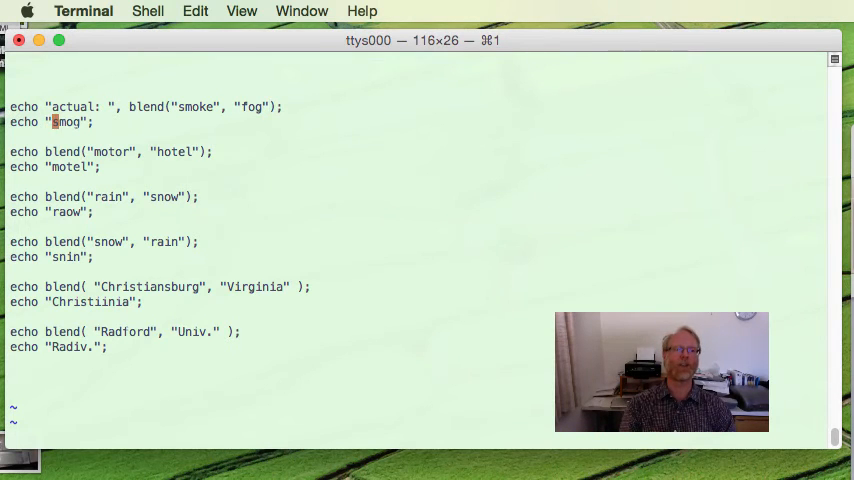
Label the echo pairs "actual: " and "desired: " and save the file.
type("expect:")
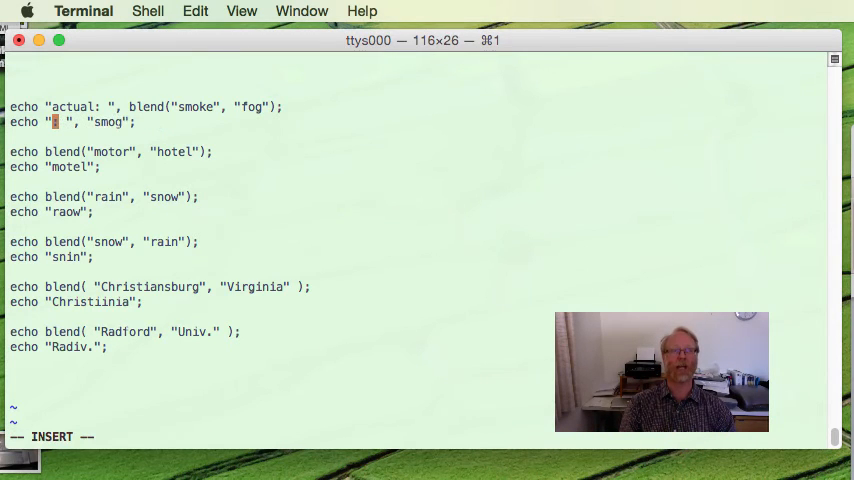
type("desire")
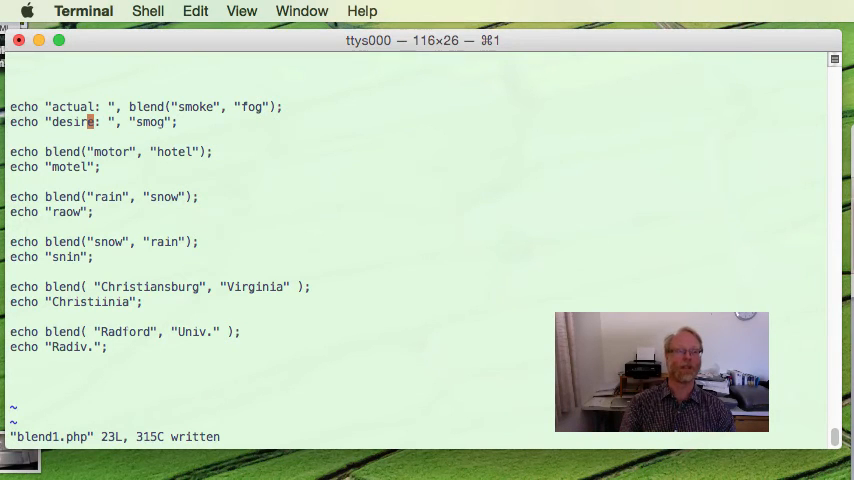
key("i")
type("d")
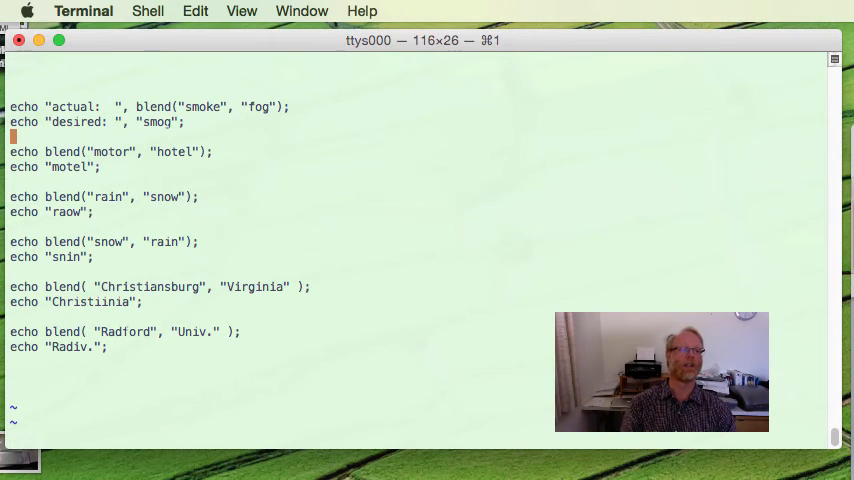
key("i")
type(" \"actual:  \",")
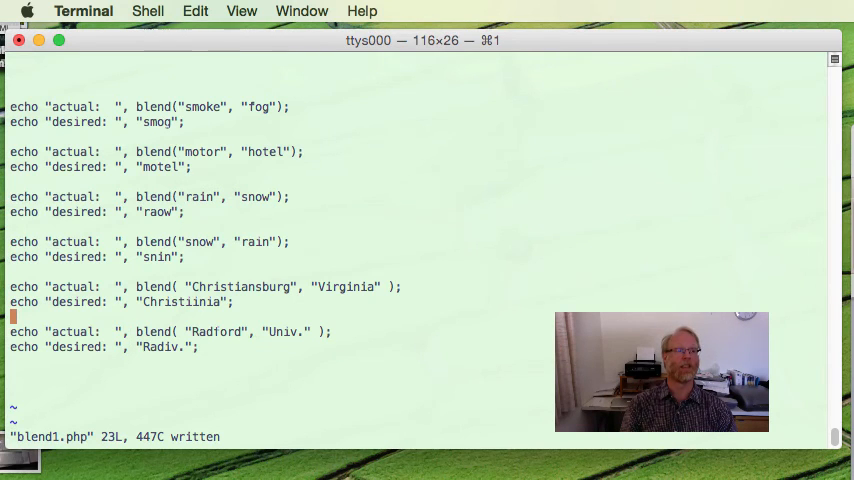
Add <?php at the top and ?> at the end, then save and quit vim.
key("i")
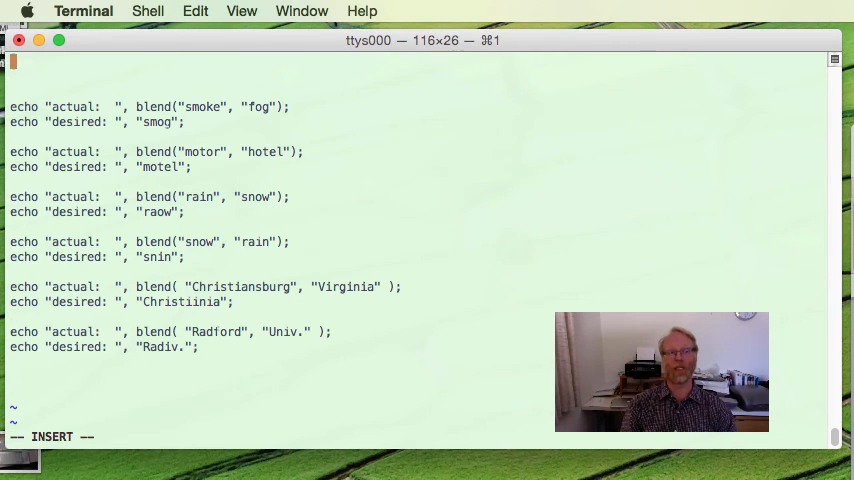
type("<?php")
type("?>")
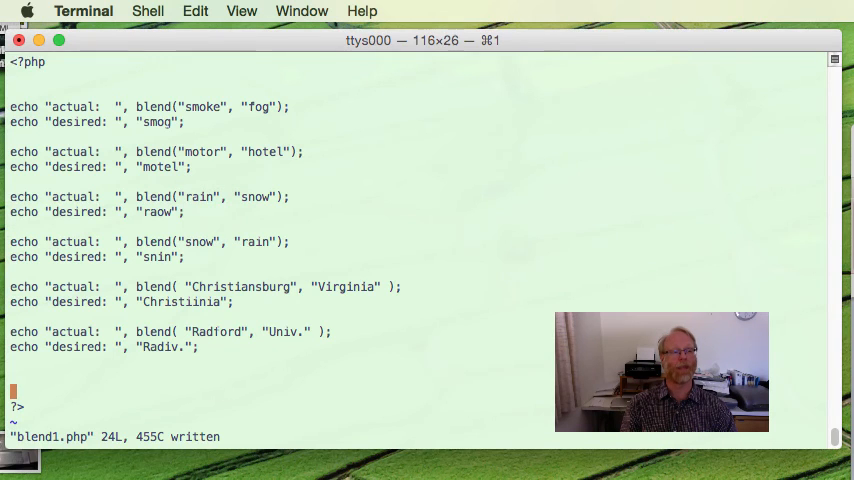
key("Return")
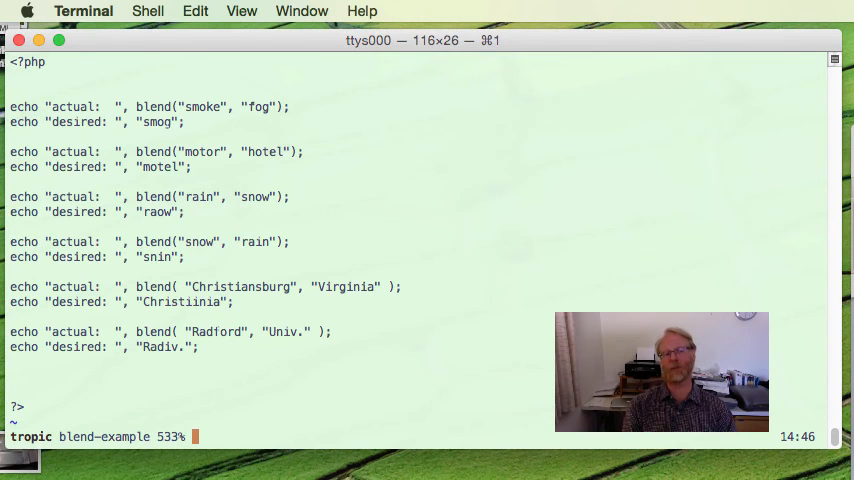
Run the script with php, showing "actual:" and the undefined blend() fatal error.
type("php")
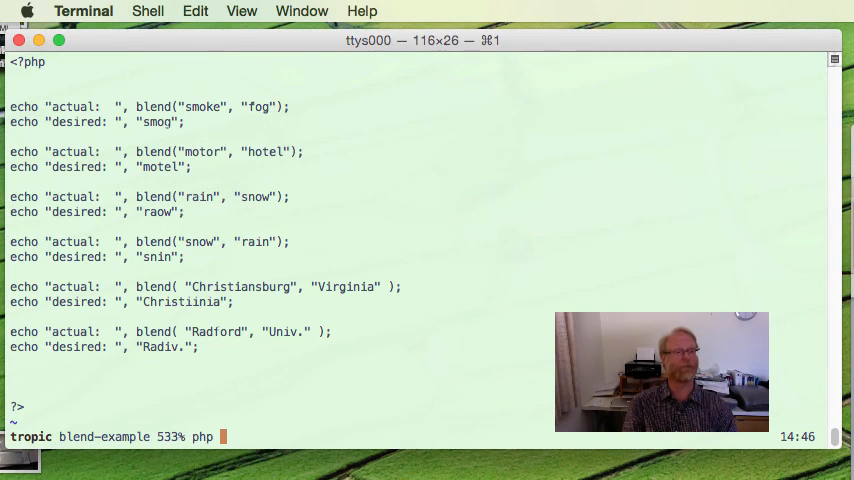
type("ble")
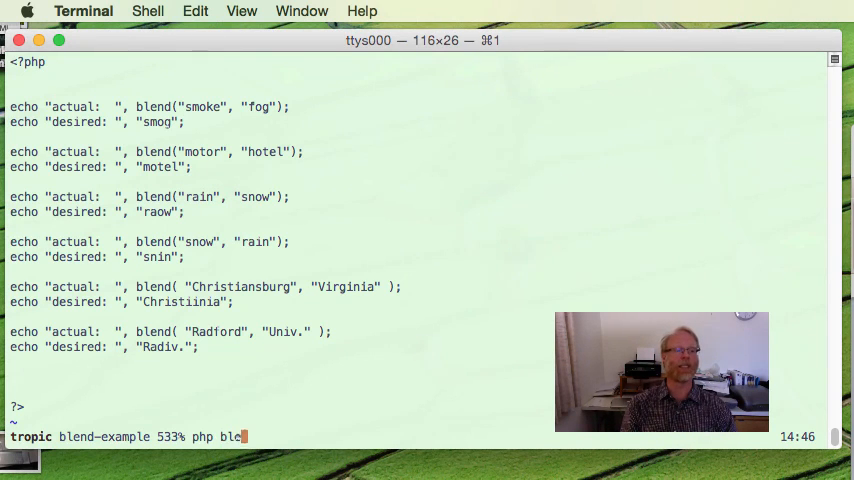
type("nd.php")
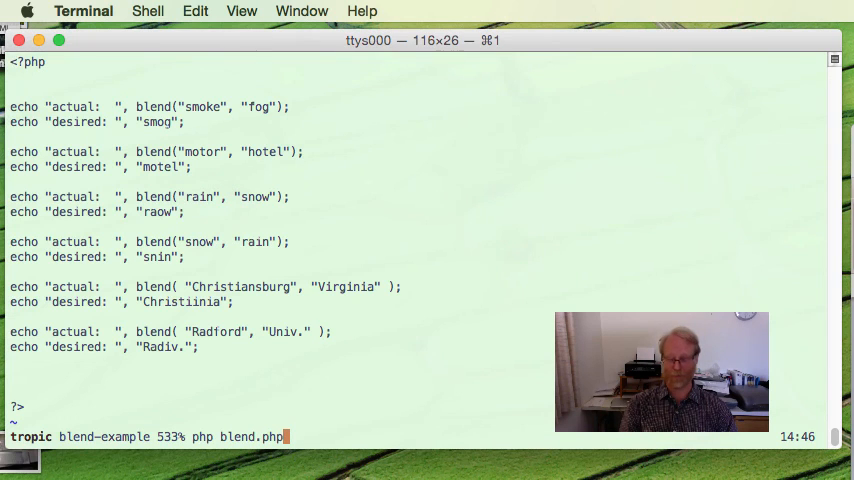
key("Return")
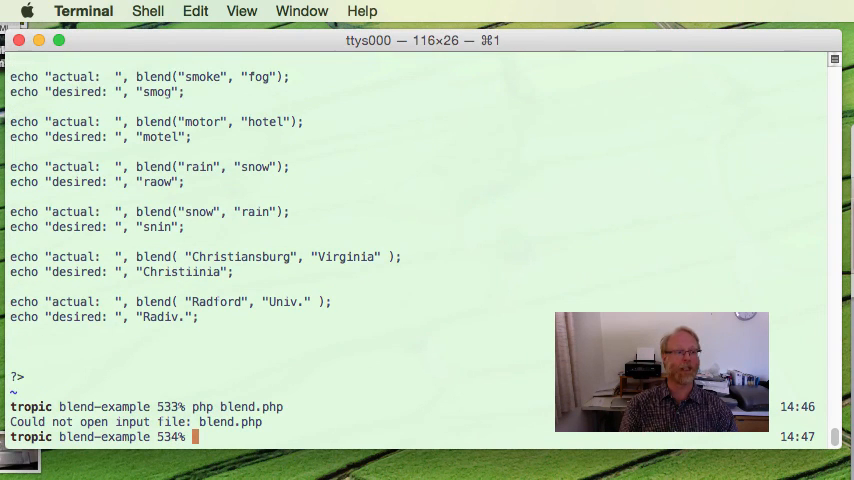
type("php blend.php")
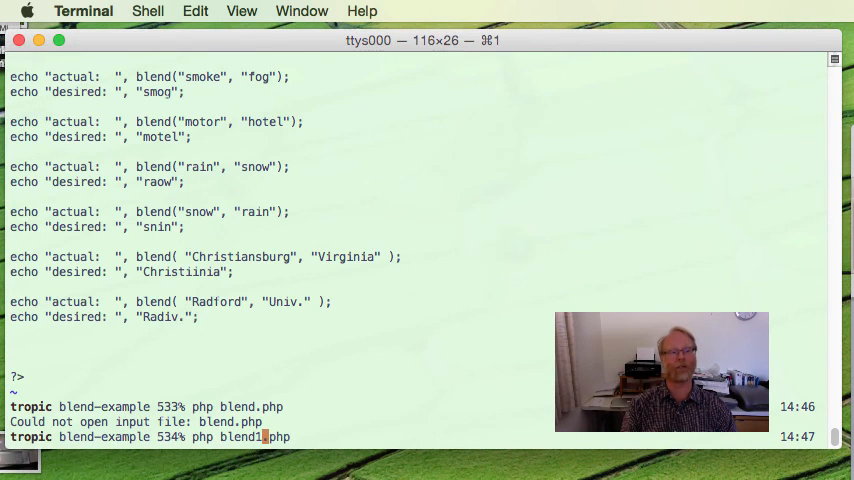
key("Return")
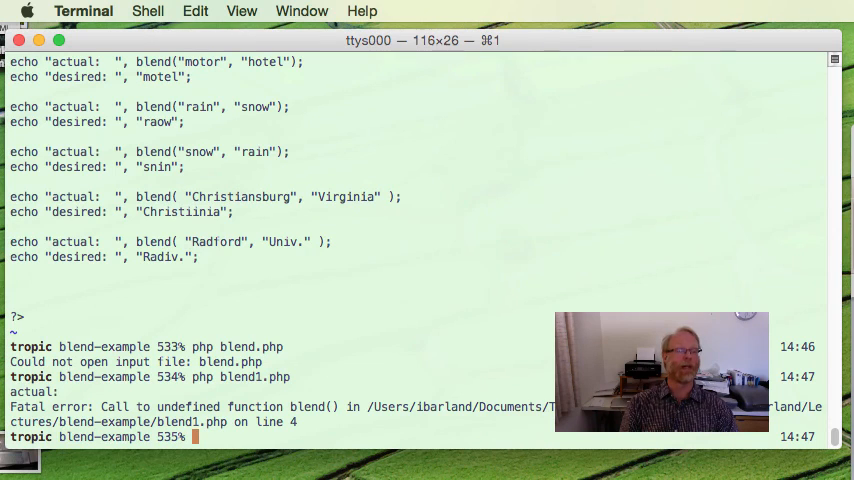